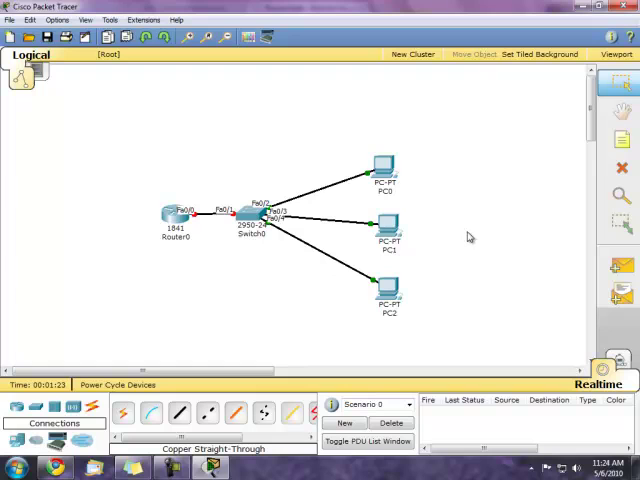
pyautogui.moveTo(208, 222)
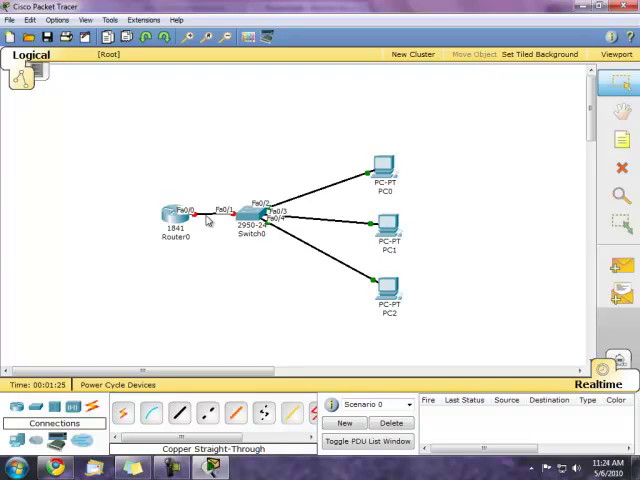
pyautogui.moveTo(196, 316)
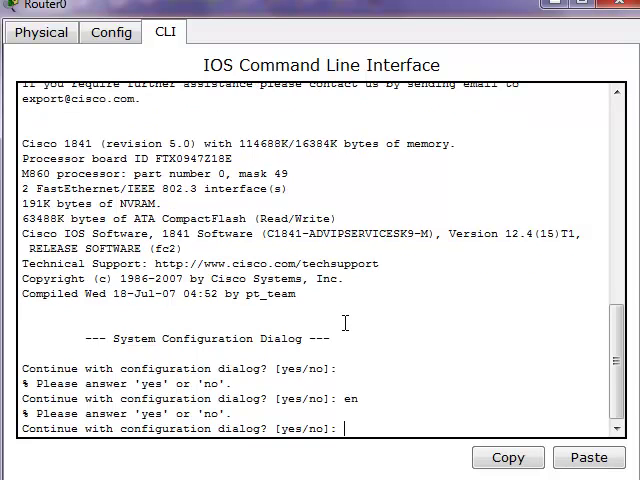
# Decline the setup dialog and enter configuration mode for interface FastEthernet0/0
pyautogui.write('no')
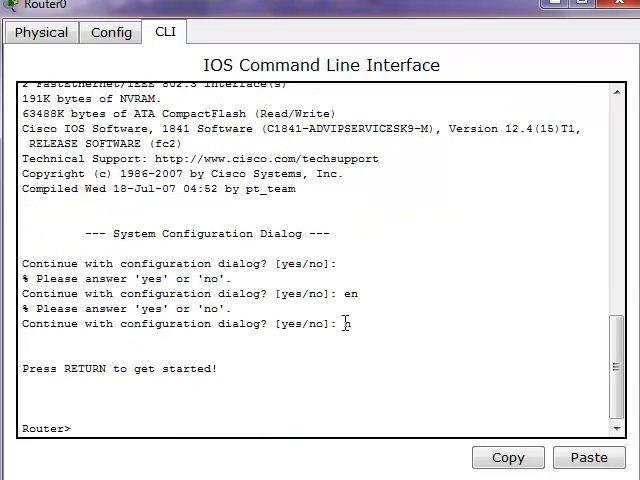
pyautogui.write('conf t')
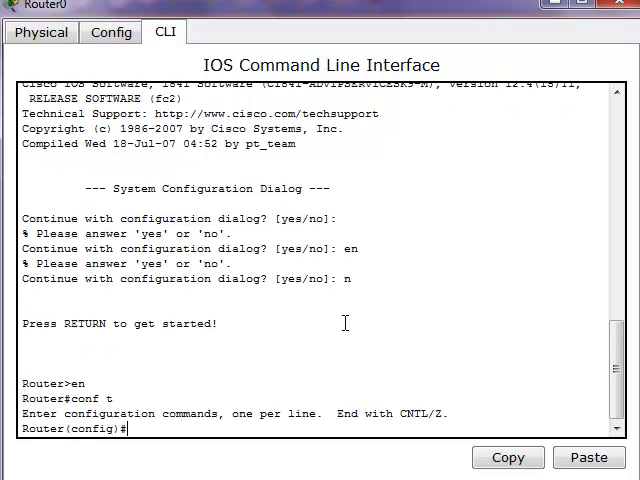
pyautogui.write('int fa0/0')
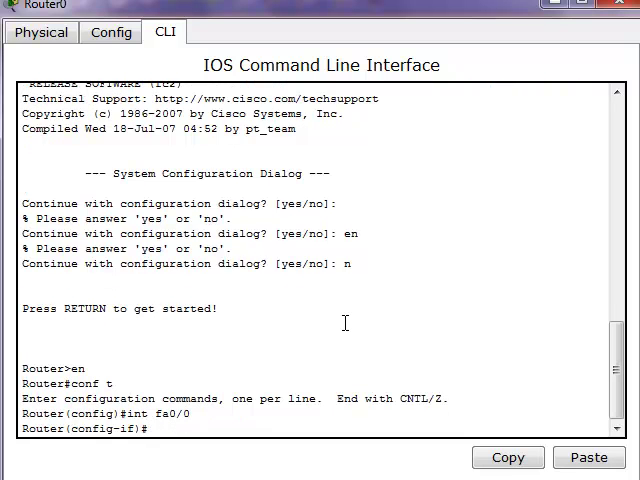
# Assign fa0/0 address 10.0.0.1 mask 255.0.0.0, bring it up with no shut, and exit
pyautogui.write('ip')
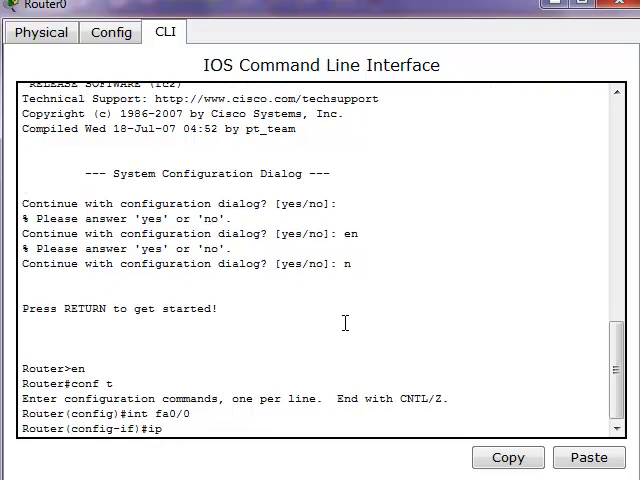
pyautogui.write('add')
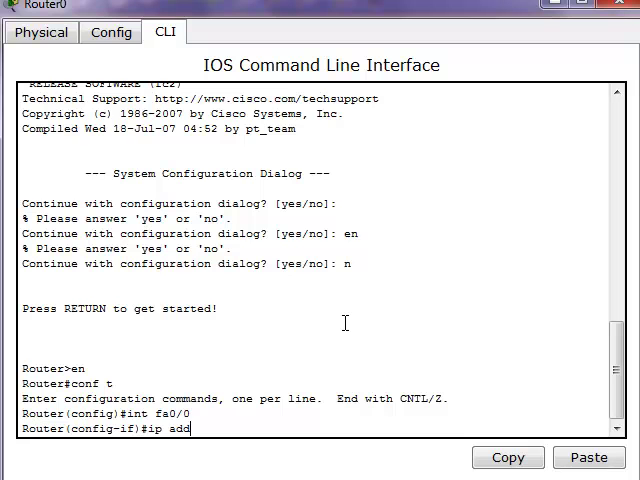
pyautogui.write('r 10.')
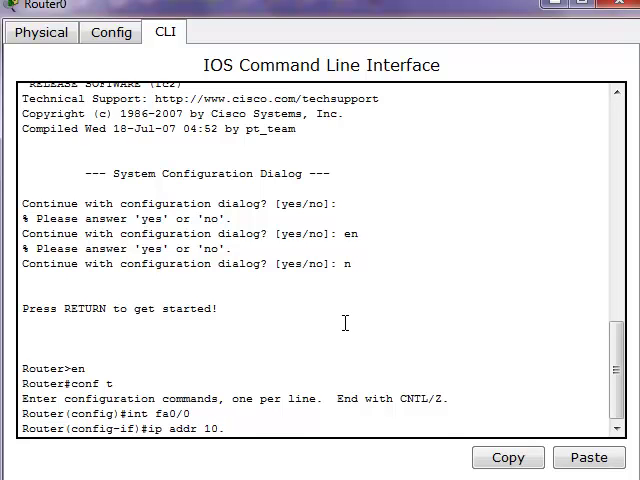
pyautogui.write('.0.01')
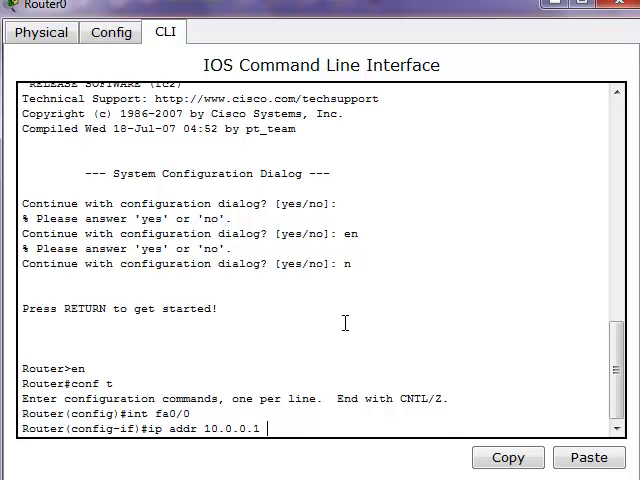
pyautogui.write('255.0.0.0')
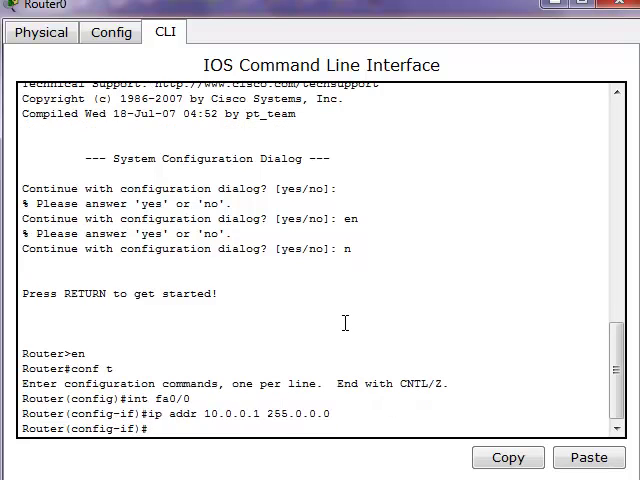
pyautogui.write('no shut')
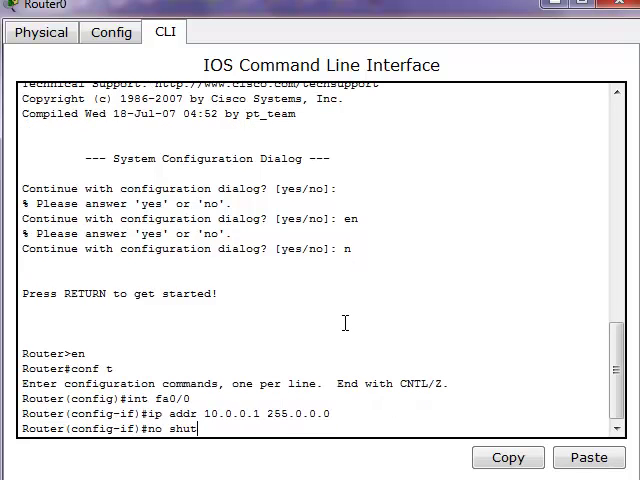
pyautogui.press('Return')
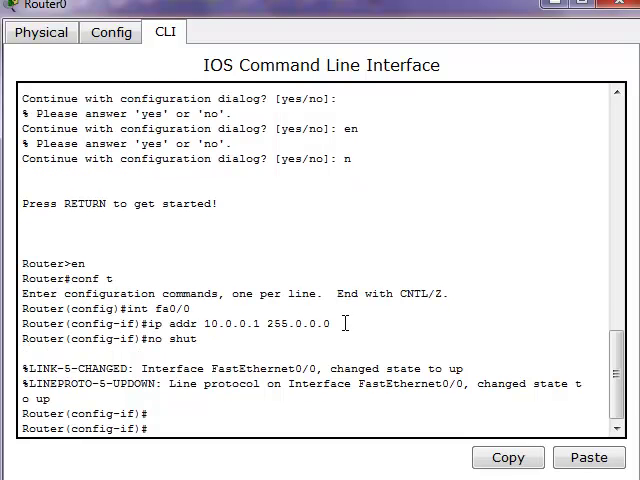
pyautogui.write('exit')
pyautogui.write('router rip')
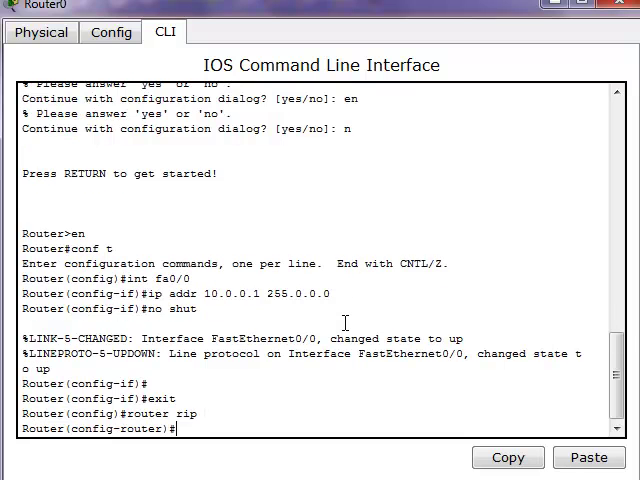
# Advertise network 10.0.0.0 under router rip and exit back to global config
pyautogui.write('network')
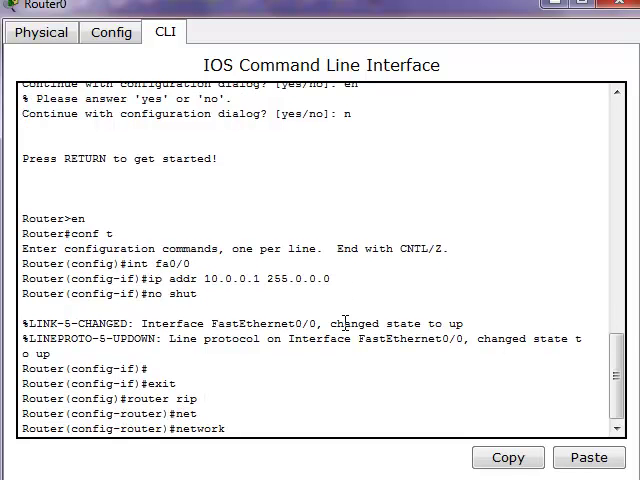
pyautogui.write('10.0.0.0')
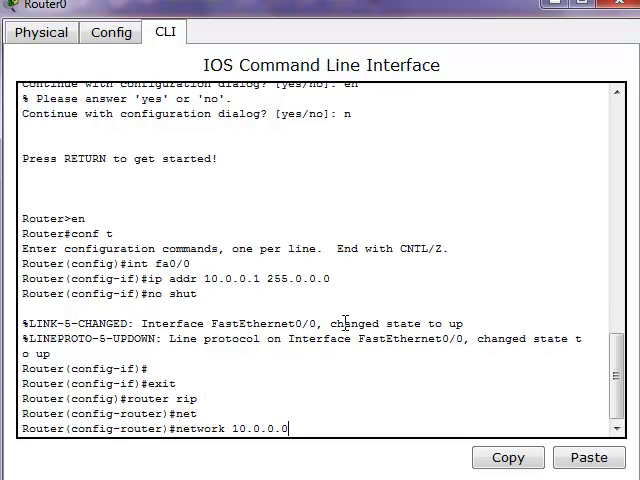
pyautogui.write('exi')
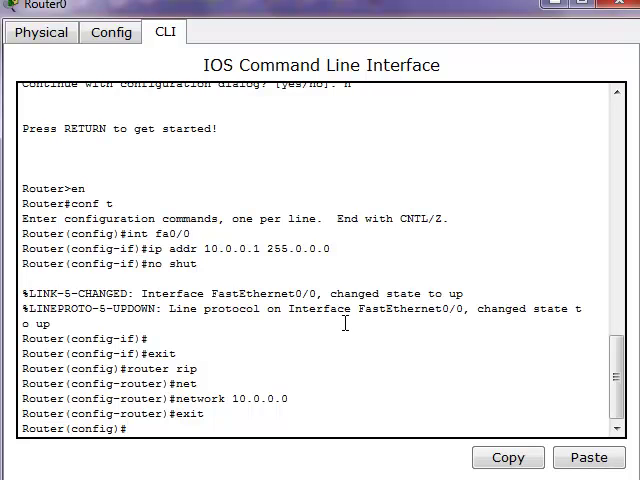
# Create the DHCP pool named network10 on Router0
pyautogui.write('ip')
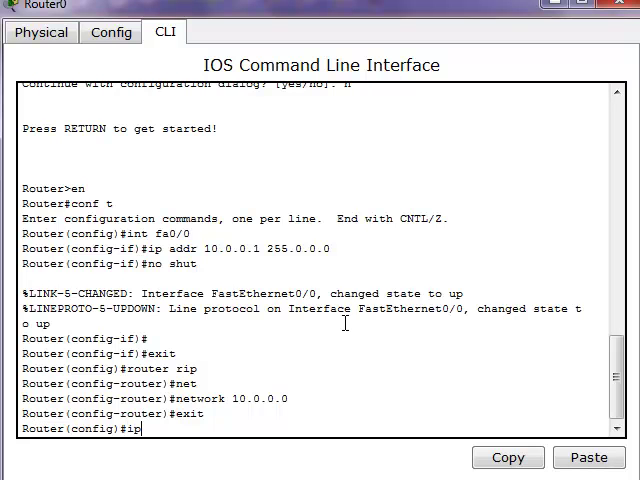
pyautogui.write('dhc')
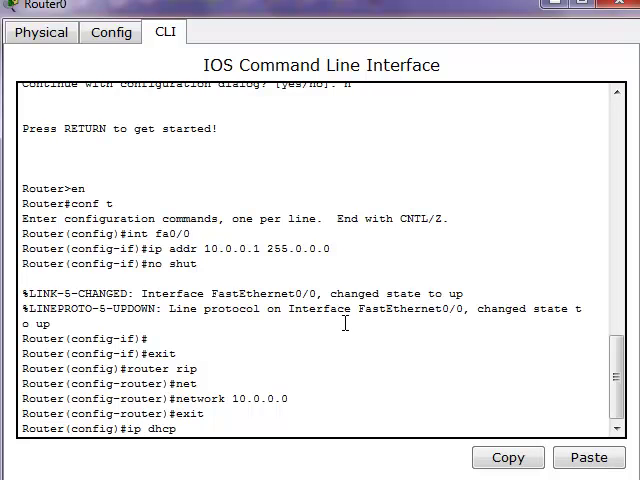
pyautogui.write('pool')
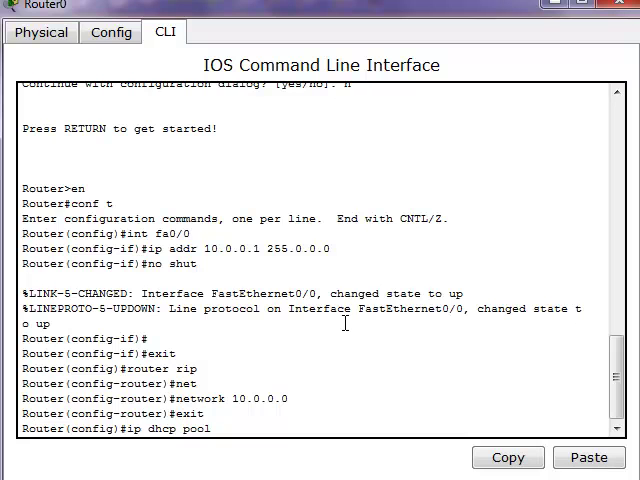
pyautogui.write('ne')
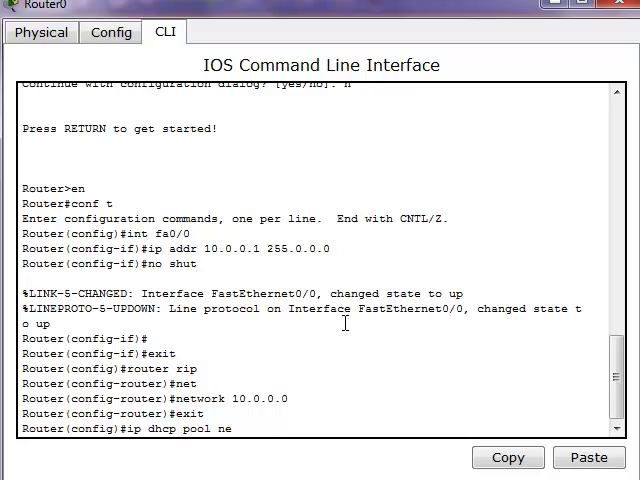
pyautogui.write('twork 1')
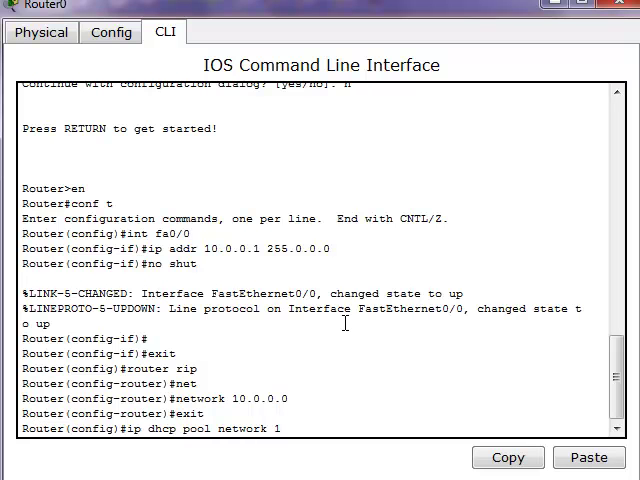
pyautogui.press('enter')
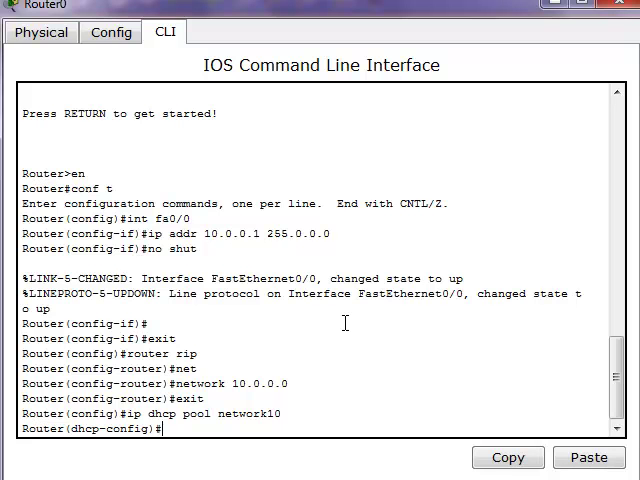
# Give the pool network 10.0.0.0 255.0.0.0 and default router 10.0.0.1
pyautogui.write('network')
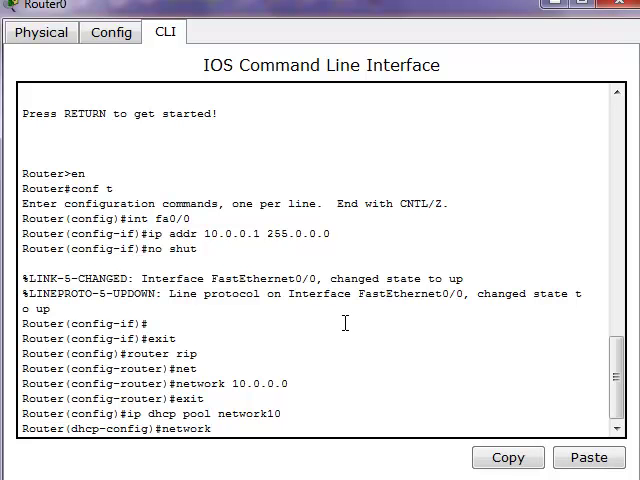
pyautogui.write('10.')
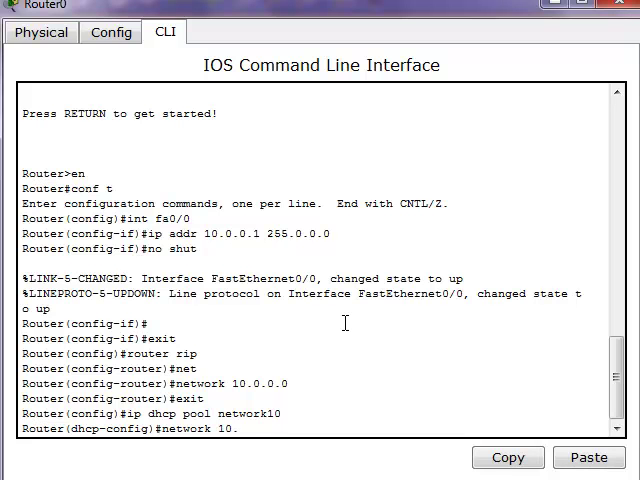
pyautogui.write('0.0.0')
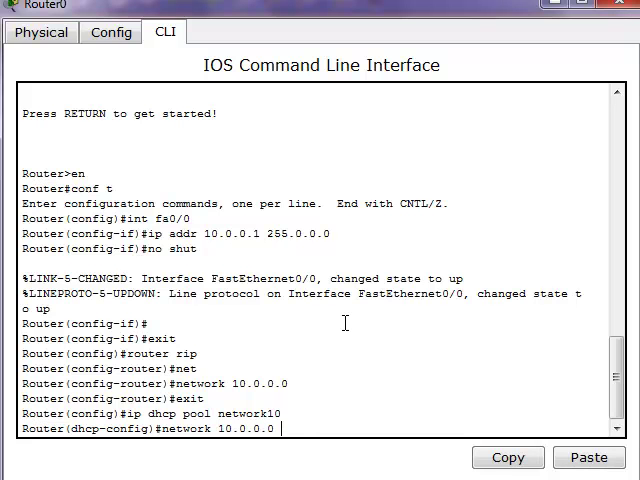
pyautogui.write('255.0')
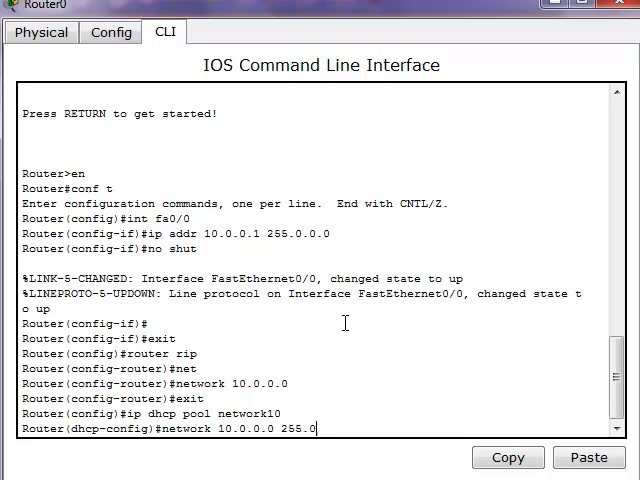
pyautogui.press('enter')
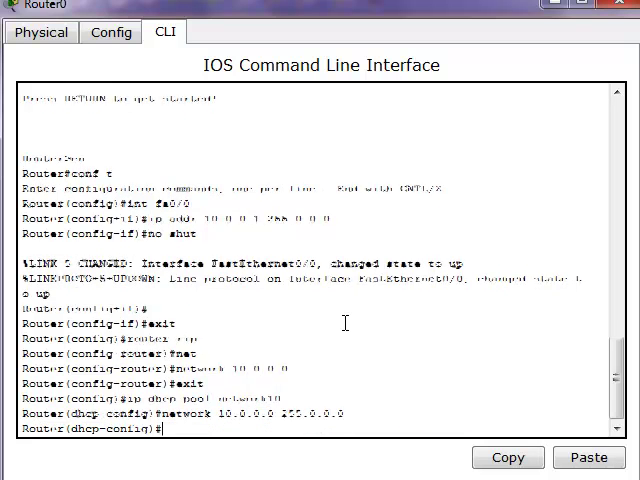
pyautogui.write('default-router')
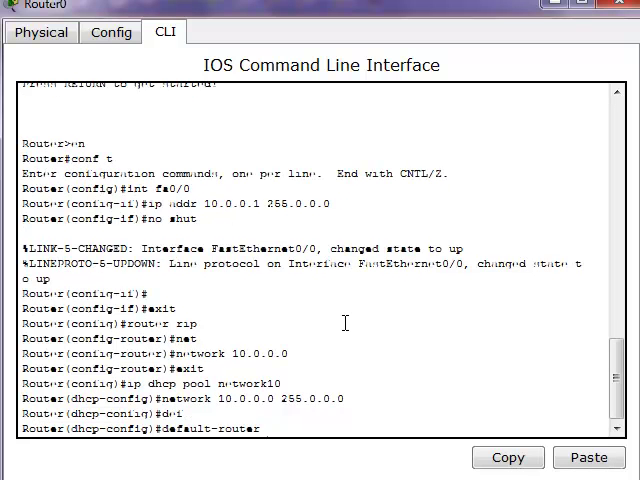
pyautogui.write('10.0.0.1')
pyautogui.write('exit')
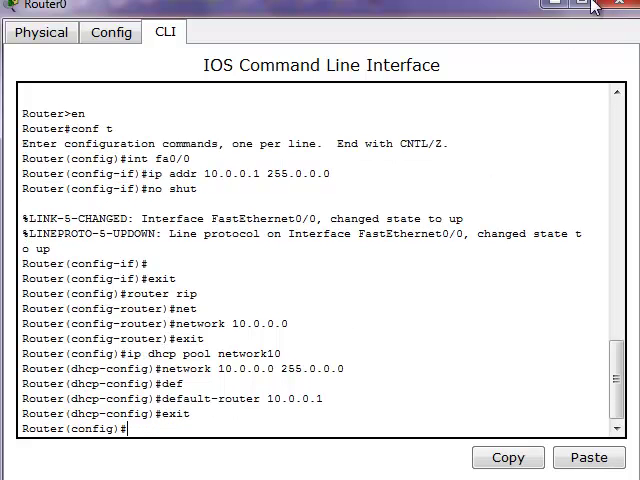
# Close Router0, let PC0 obtain 10.0.0.2 via DHCP, and start a ping to 10.0 from PC2
pyautogui.click(620, 6)
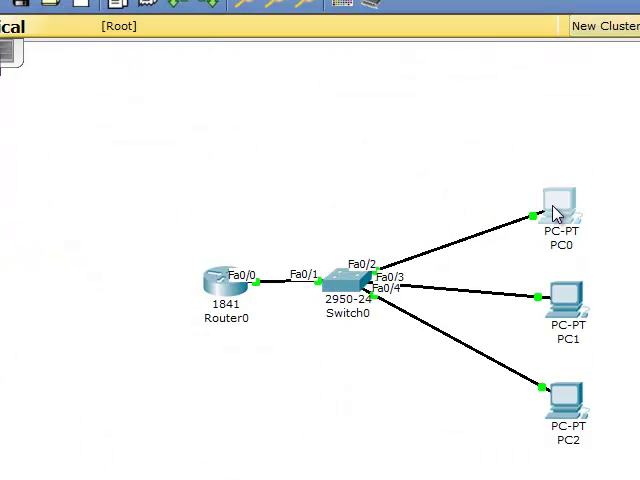
pyautogui.doubleClick(560, 204)
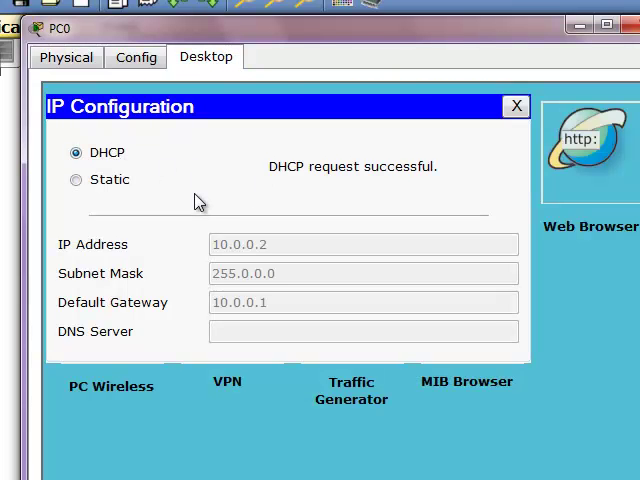
pyautogui.moveTo(300, 260)
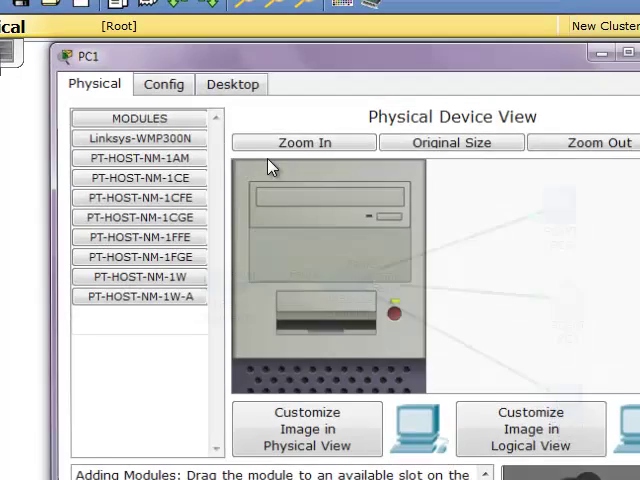
pyautogui.click(232, 82)
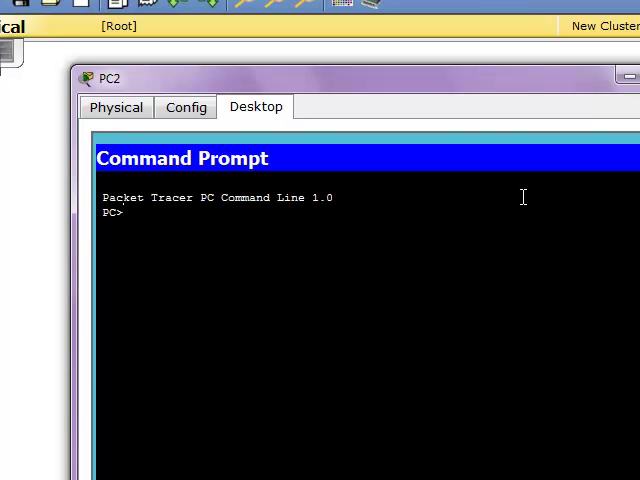
pyautogui.write('ping 10.0')
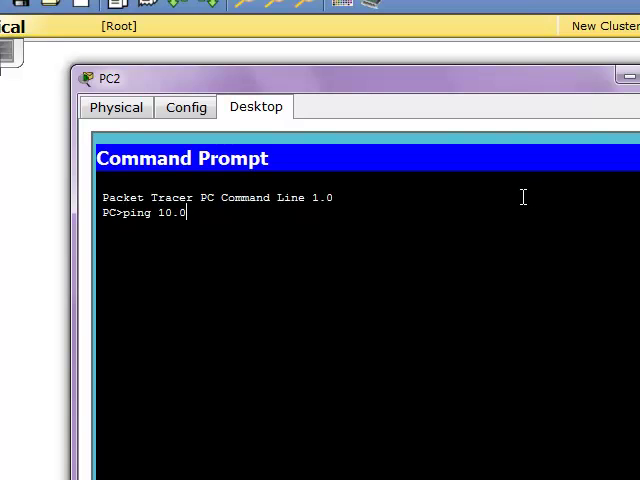